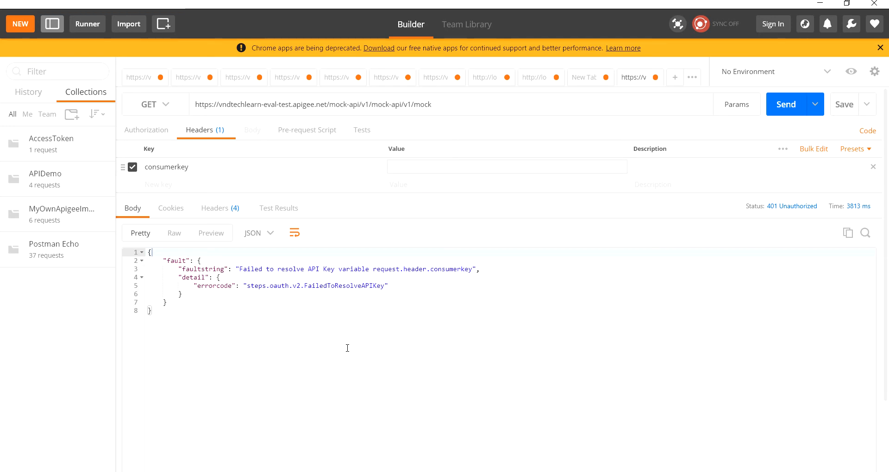
pyautogui.moveTo(492, 208)
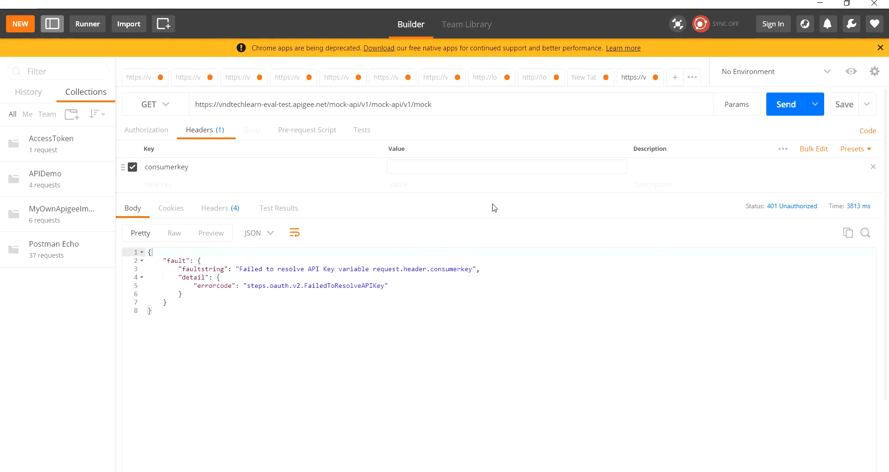
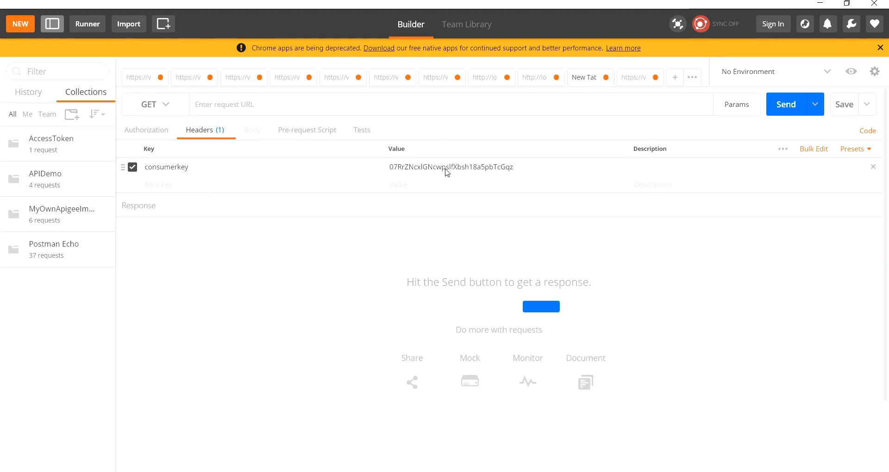
pyautogui.doubleClick(451, 167)
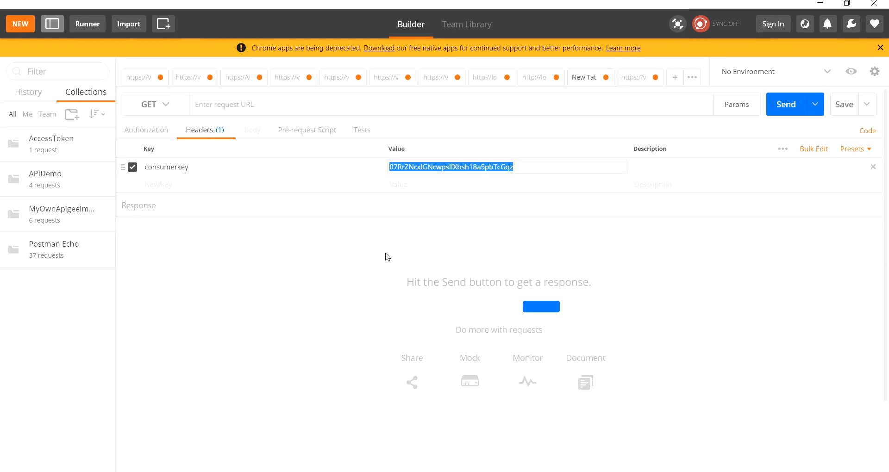
pyautogui.click(786, 104)
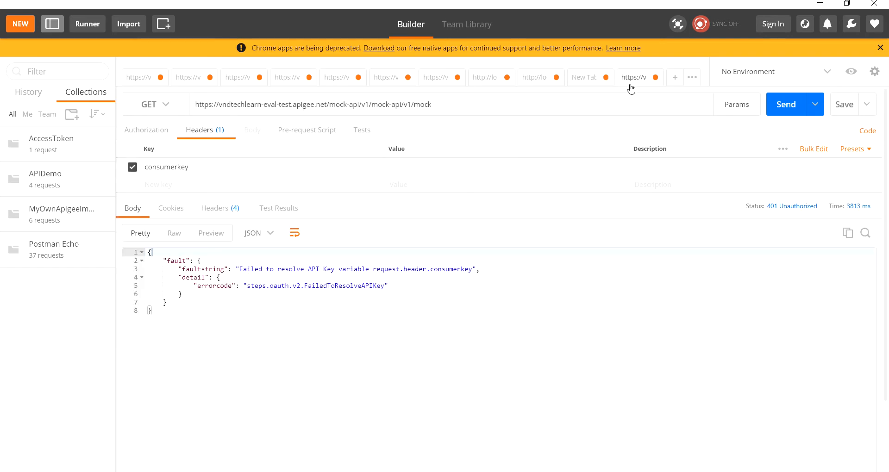
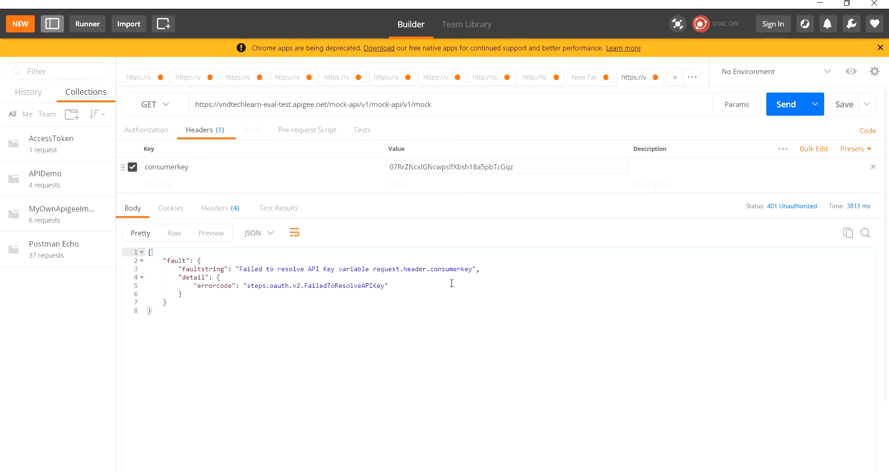
pyautogui.moveTo(445, 324)
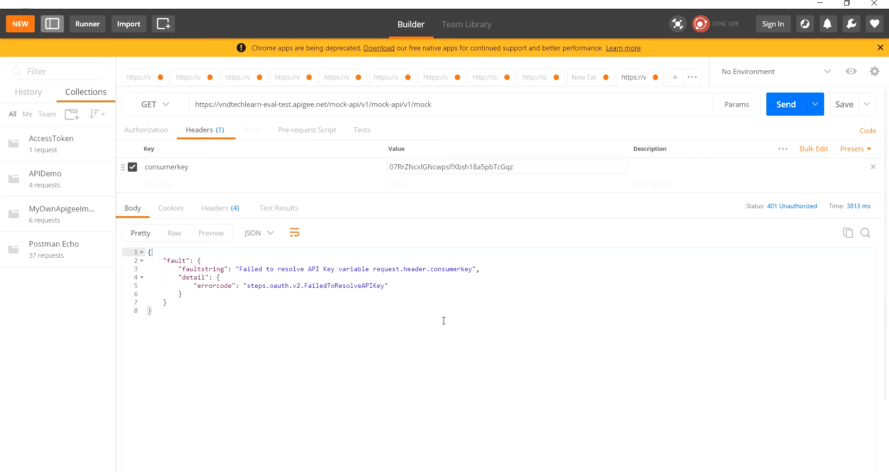
pyautogui.moveTo(456, 310)
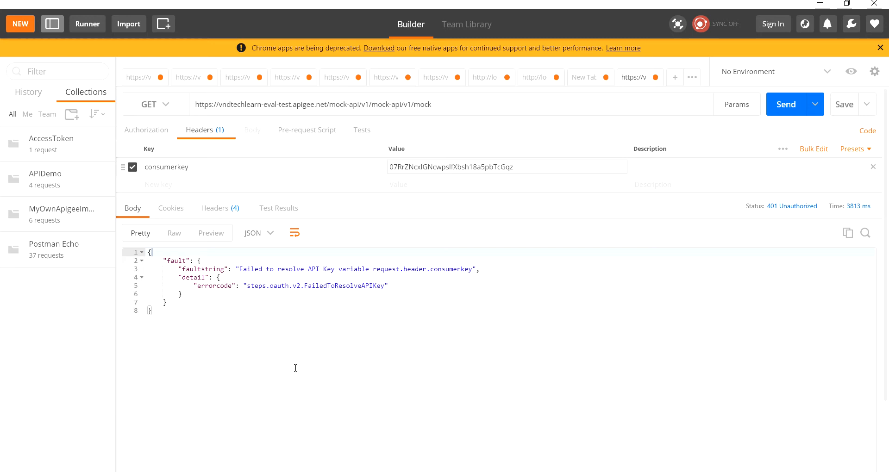
pyautogui.press('alt+tab')
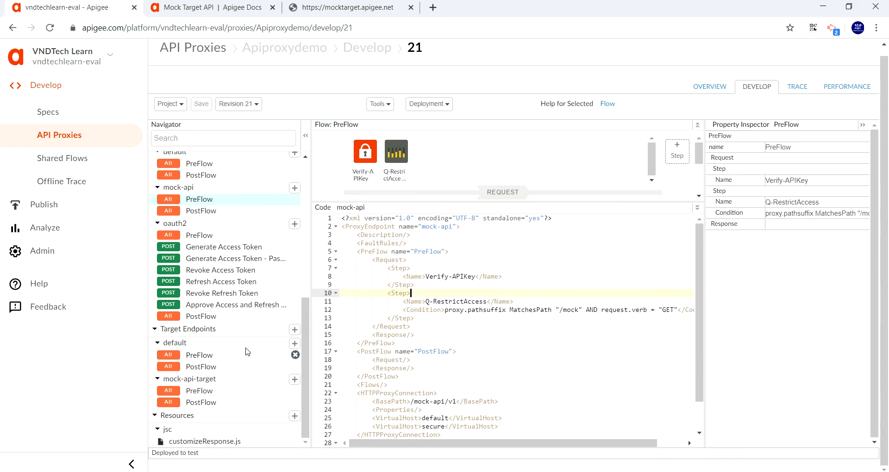
# Step: Append /user to the mock-api-target URL and confirm the address returns 'Hello, Guest!'
pyautogui.click(199, 390)
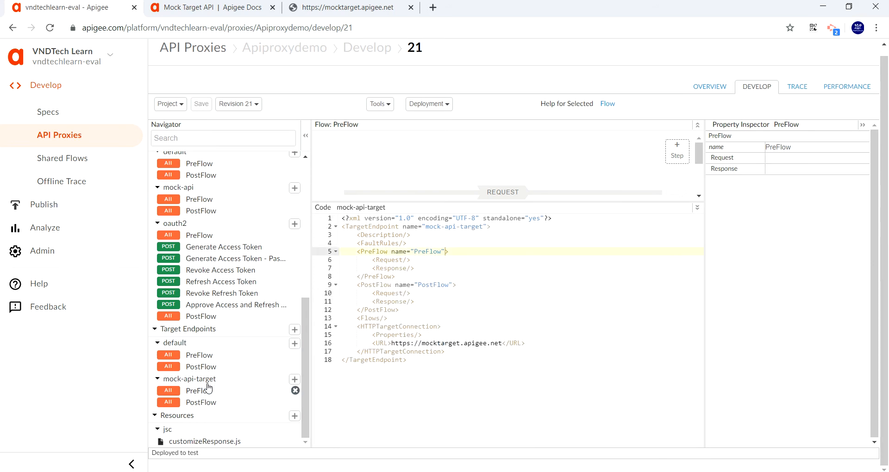
pyautogui.click(505, 343)
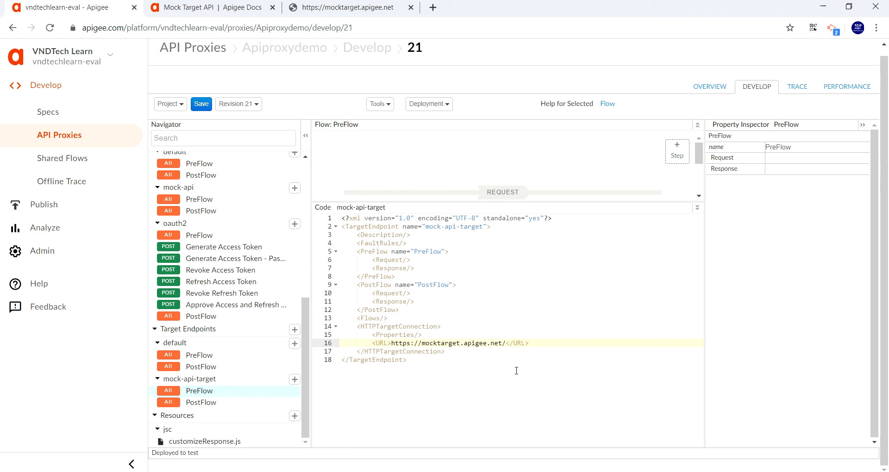
pyautogui.write('/user')
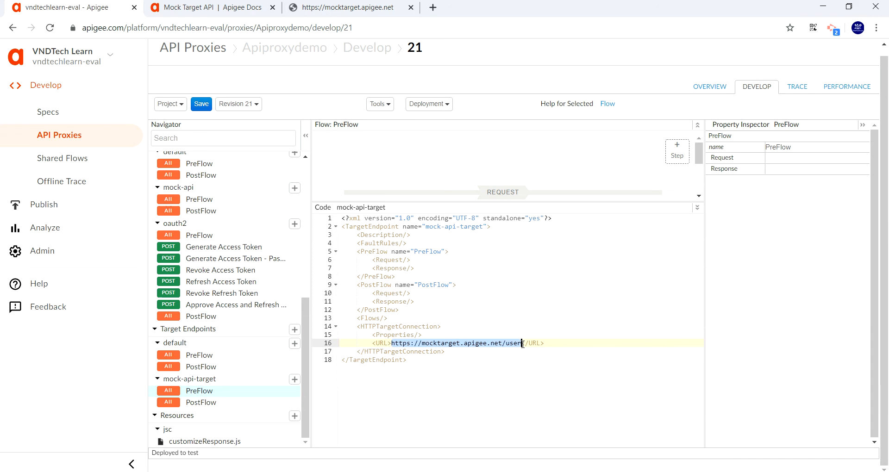
pyautogui.click(571, 8)
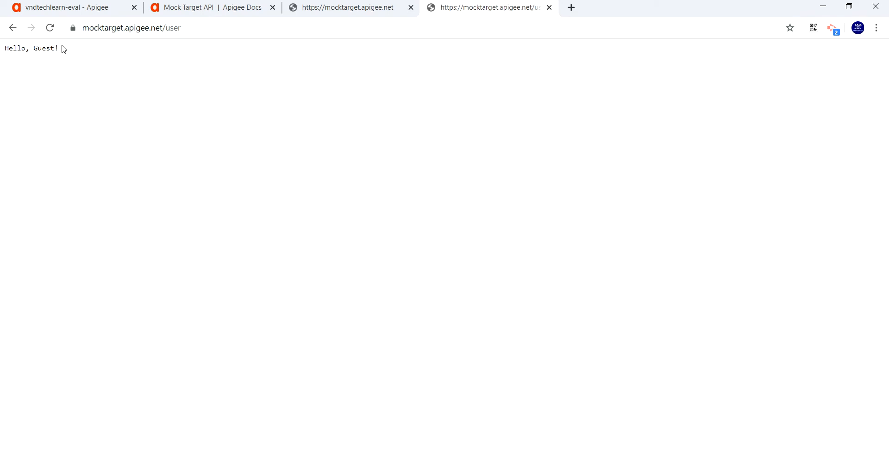
pyautogui.click(68, 8)
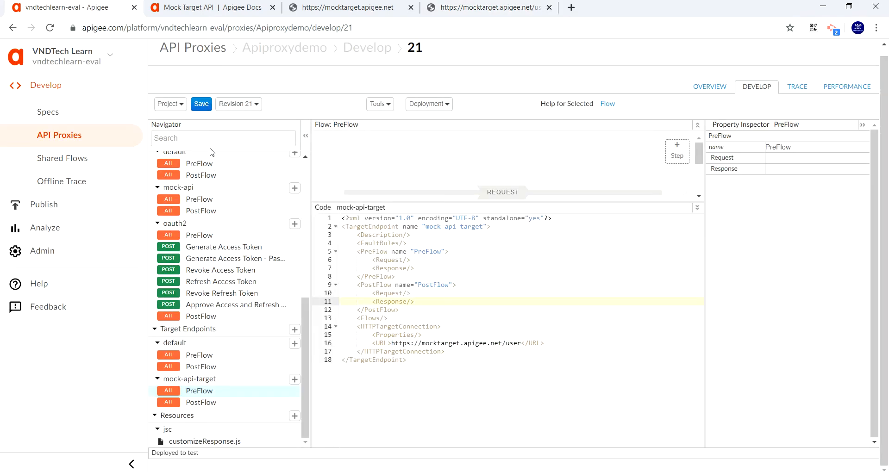
# Step: Save proxy revision 21 with the /user target URL
pyautogui.click(202, 103)
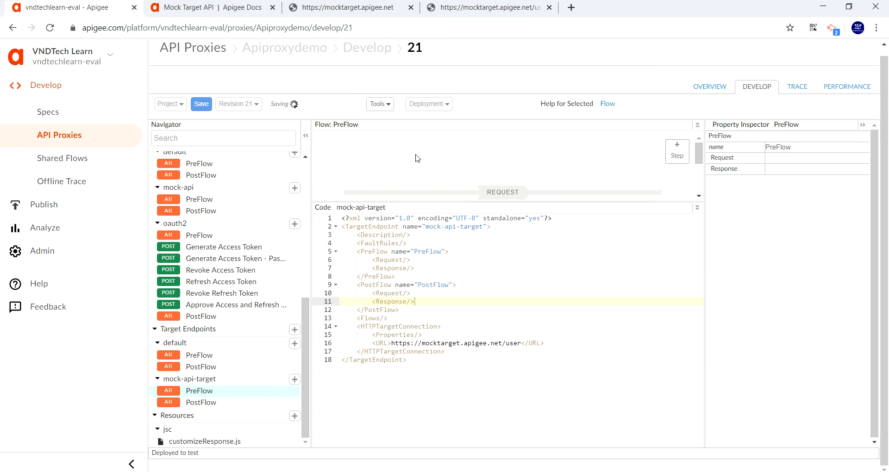
pyautogui.moveTo(301, 111)
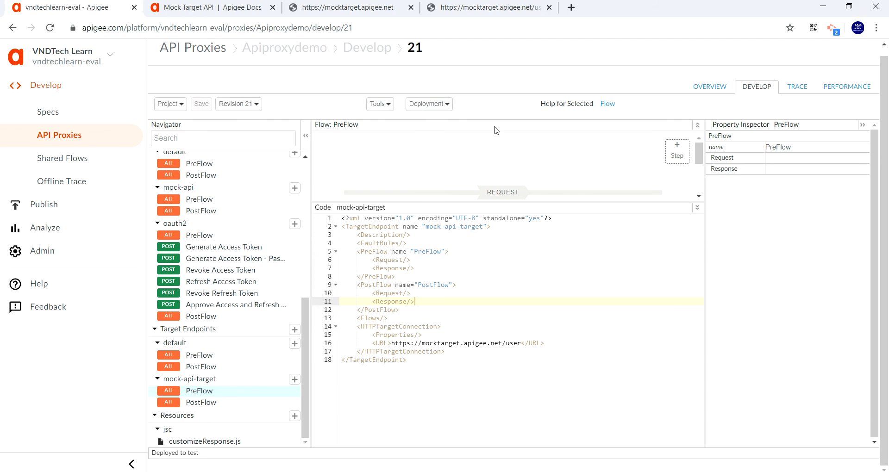
pyautogui.click(428, 104)
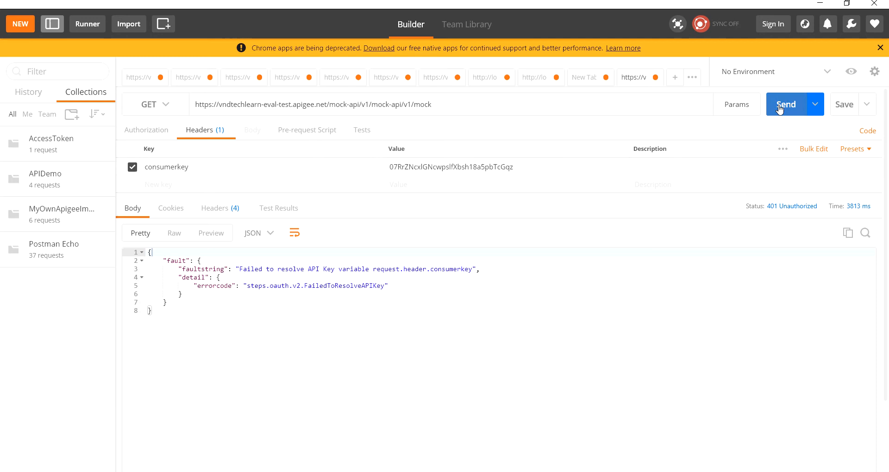
# Step: Resend the mock-api GET carrying the consumerkey API key header
pyautogui.click(786, 104)
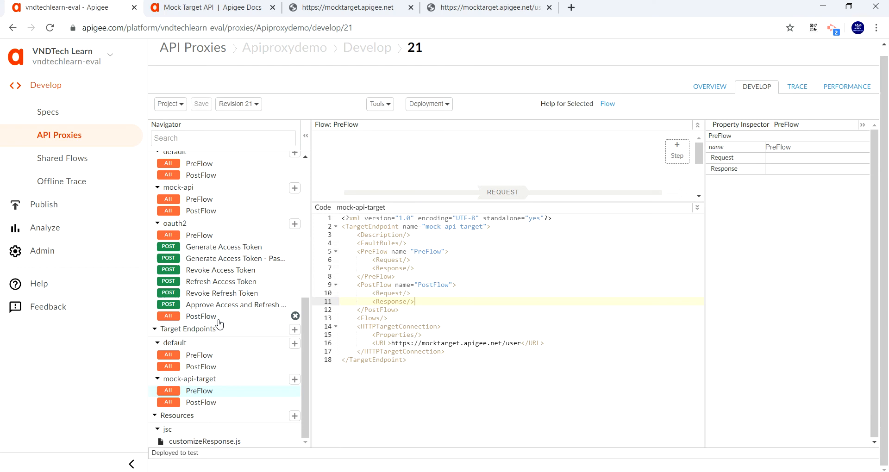
# Step: Inspect the Q-RestrictAccess quota policy's Allow count of 5 and minute TimeUnit
pyautogui.scroll(-3)
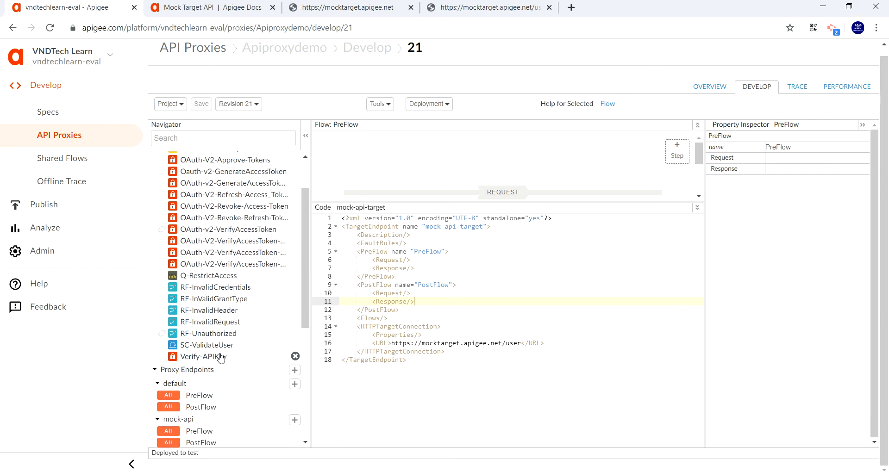
pyautogui.click(207, 275)
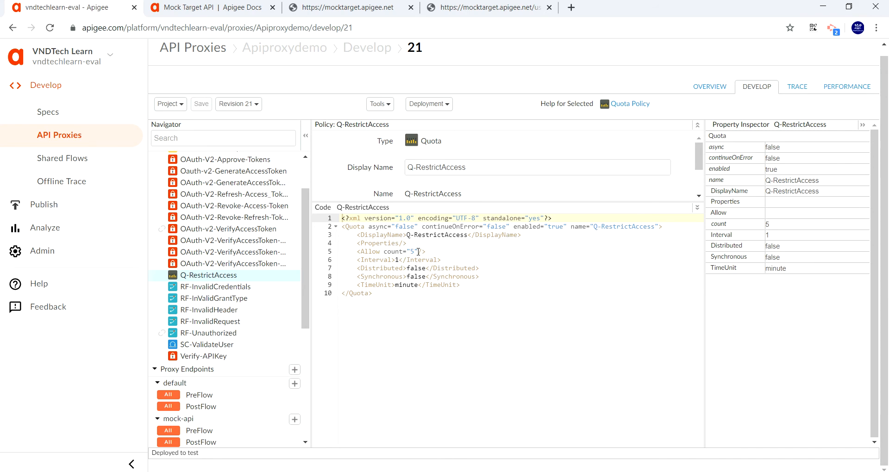
pyautogui.doubleClick(407, 285)
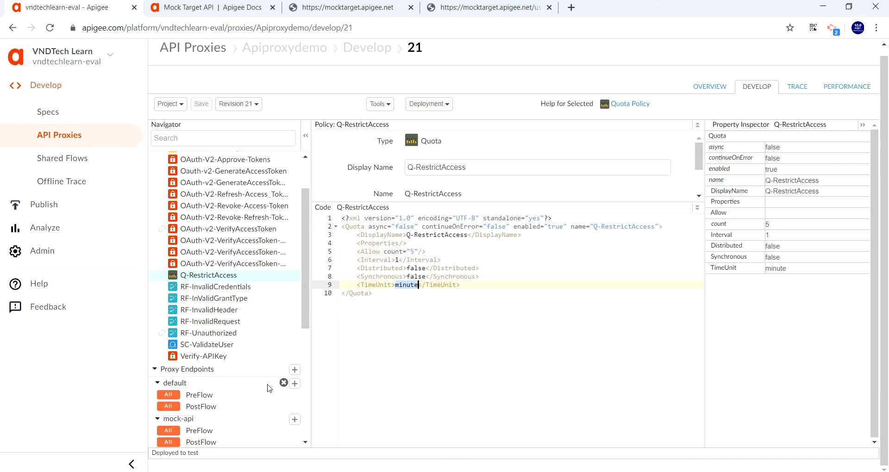
pyautogui.click(794, 105)
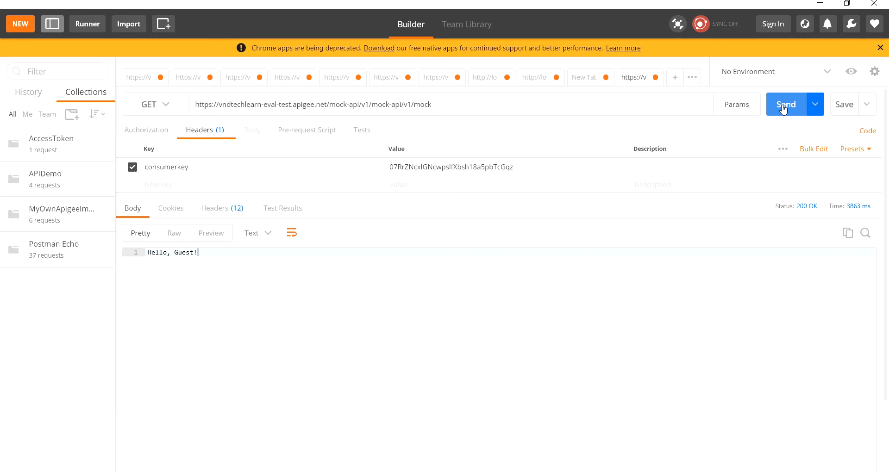
# Step: Resend the mock-api GET four times, each returning 200 OK with 'Hello, Guest!'
pyautogui.click(788, 104)
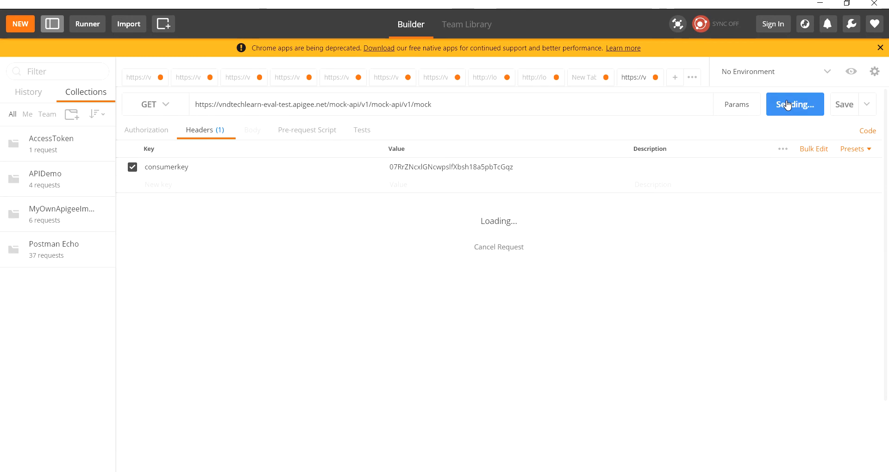
pyautogui.moveTo(779, 140)
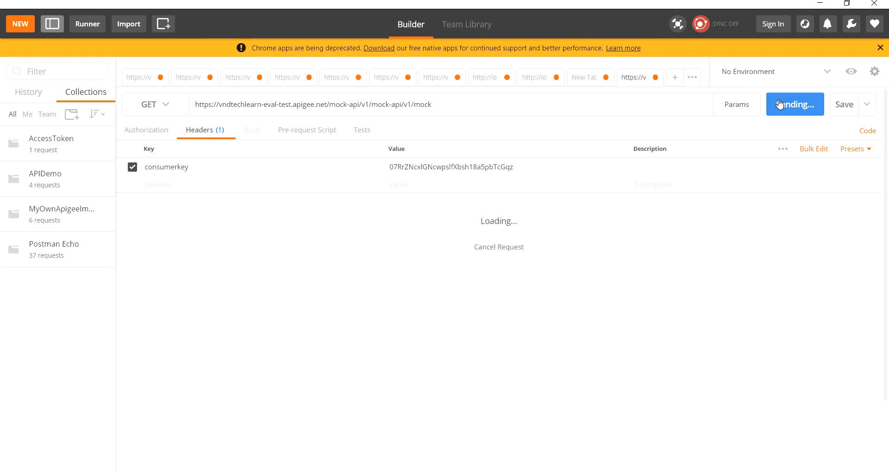
pyautogui.click(791, 104)
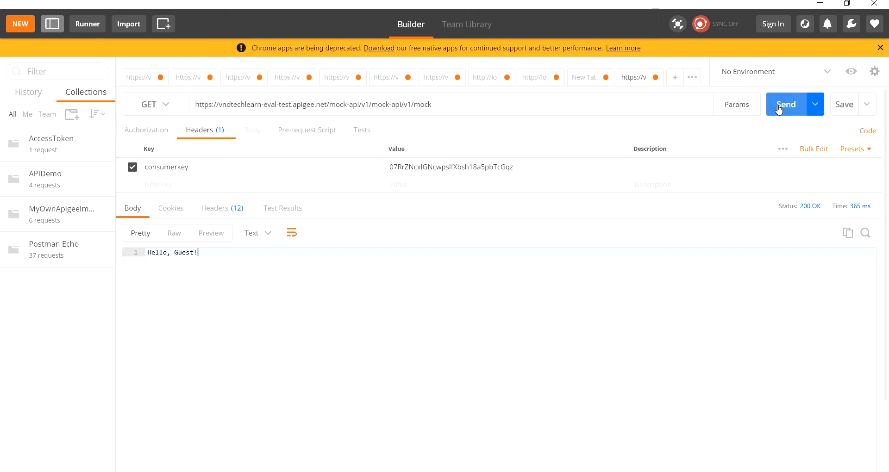
pyautogui.click(786, 104)
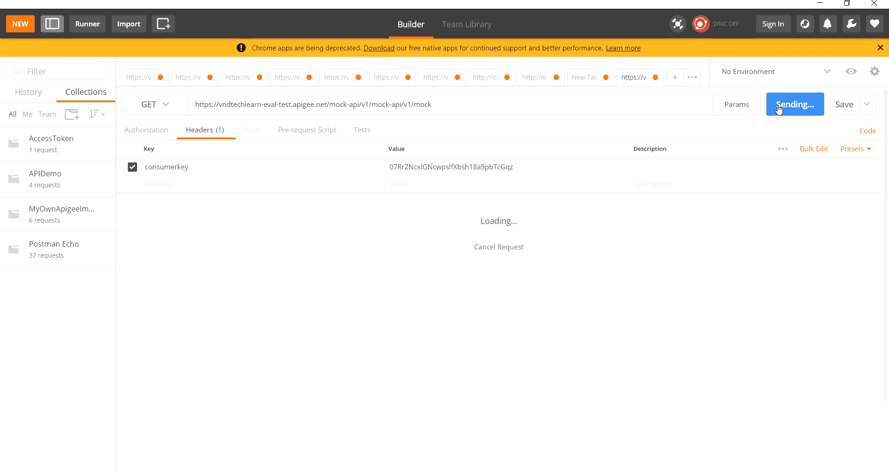
pyautogui.click(788, 105)
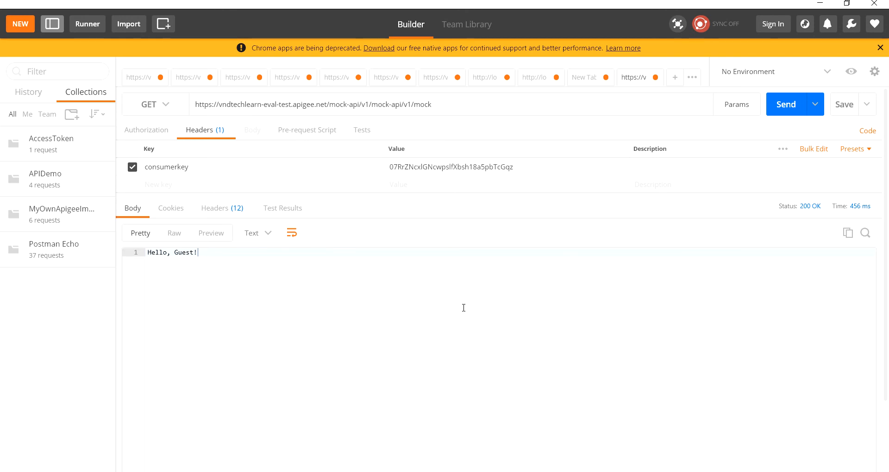
pyautogui.moveTo(686, 225)
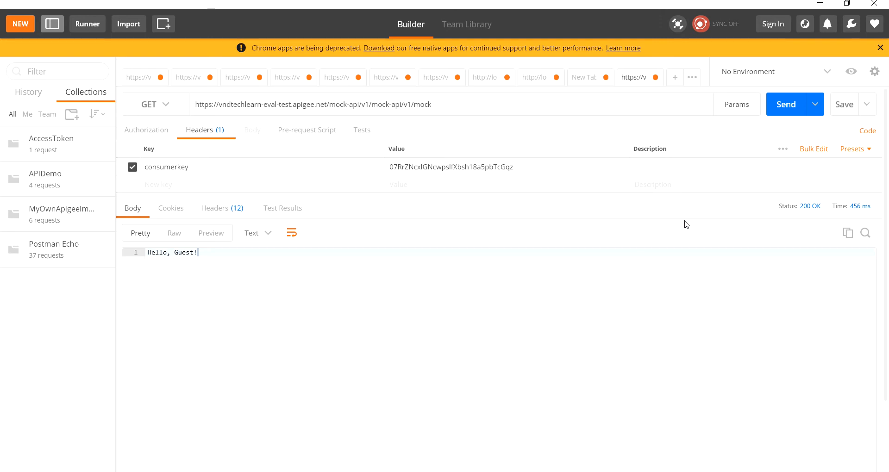
pyautogui.moveTo(317, 276)
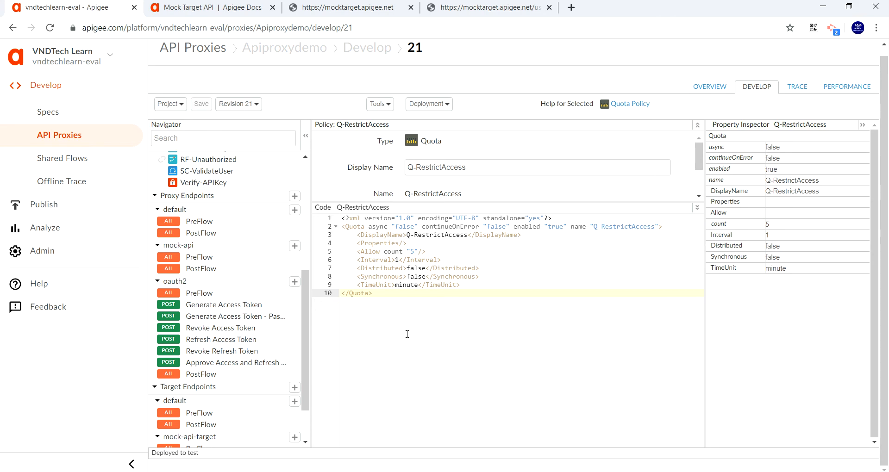
# Step: Change the quota's Distributed and Synchronous values from false to true and save
pyautogui.doubleClick(415, 269)
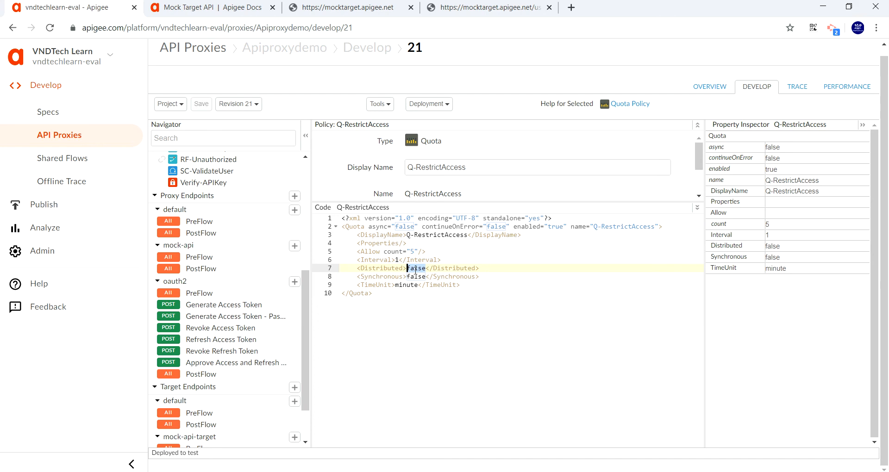
pyautogui.write('true')
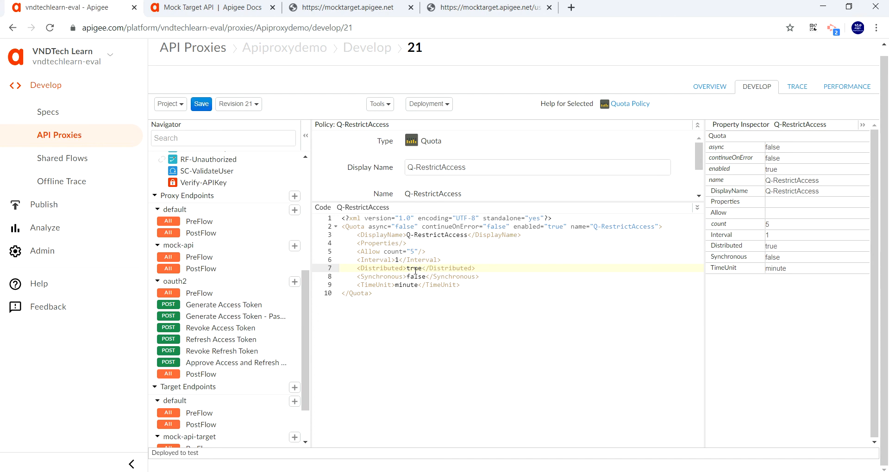
pyautogui.click(413, 276)
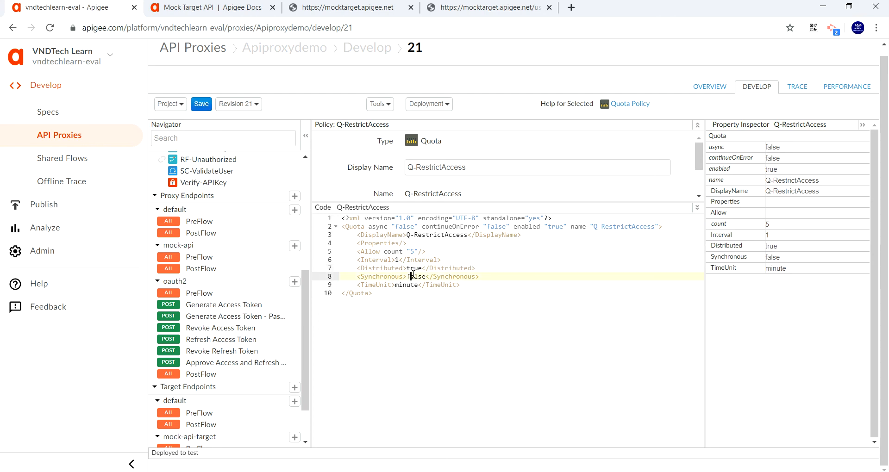
pyautogui.write('true')
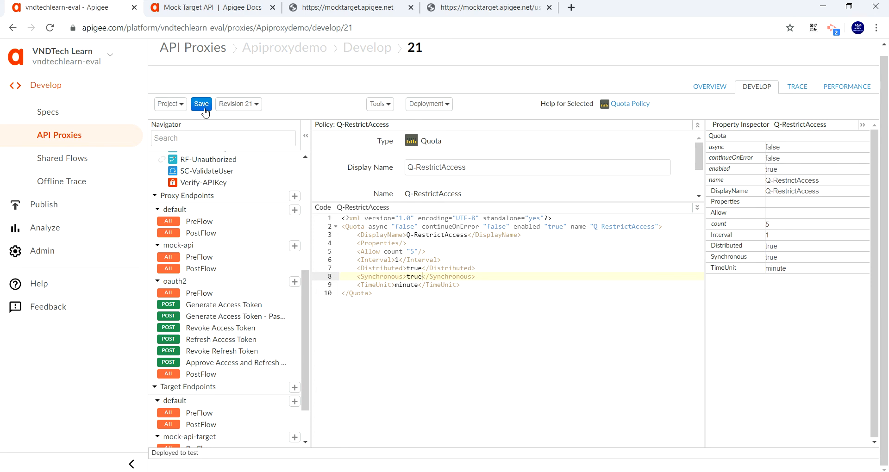
pyautogui.click(202, 104)
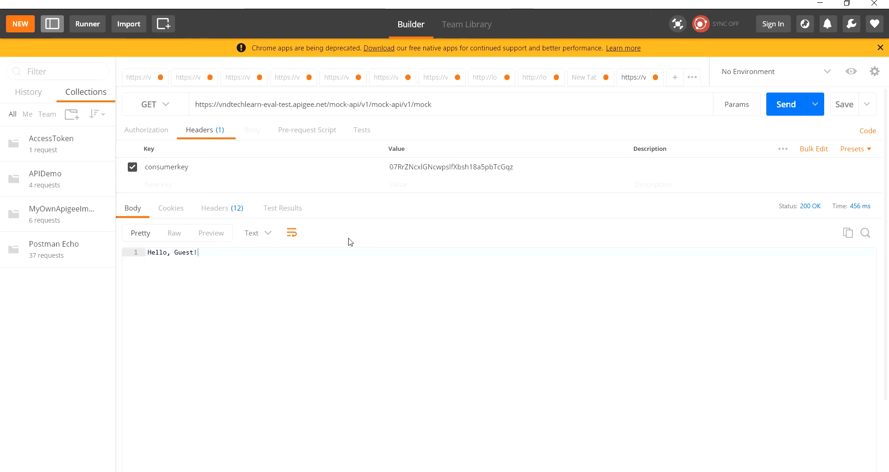
# Step: Send the mock-api GET eight times in quick succession, still getting 200 OK
pyautogui.click(787, 104)
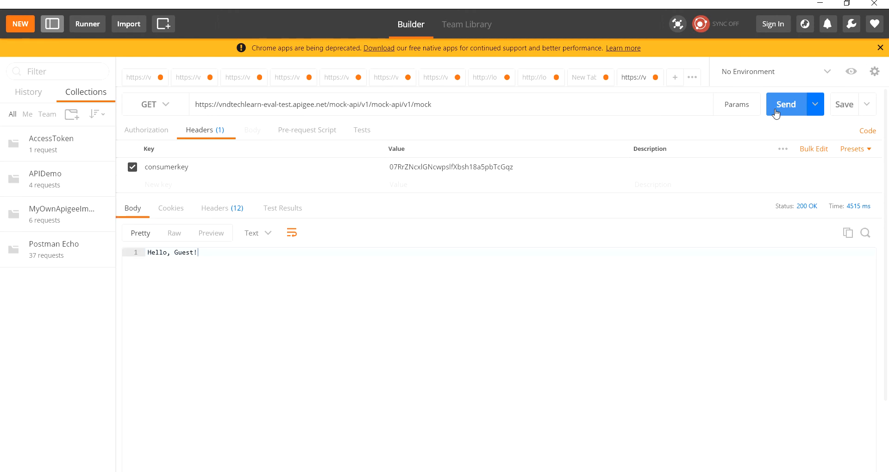
pyautogui.click(787, 104)
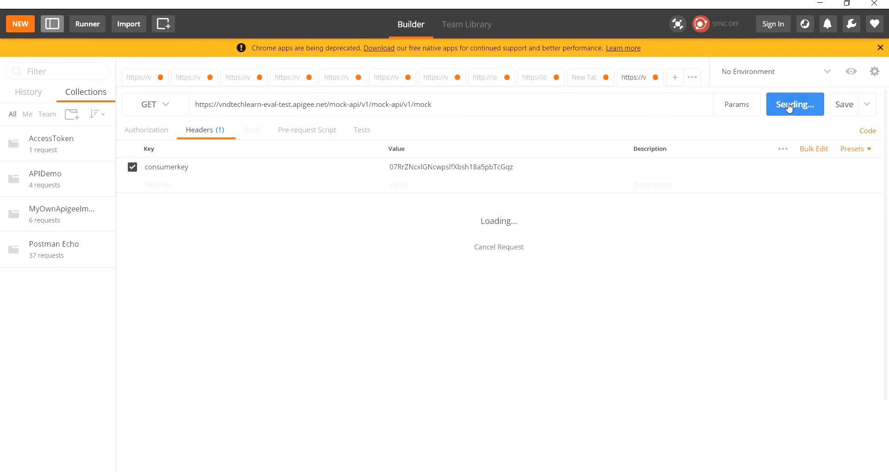
pyautogui.moveTo(769, 187)
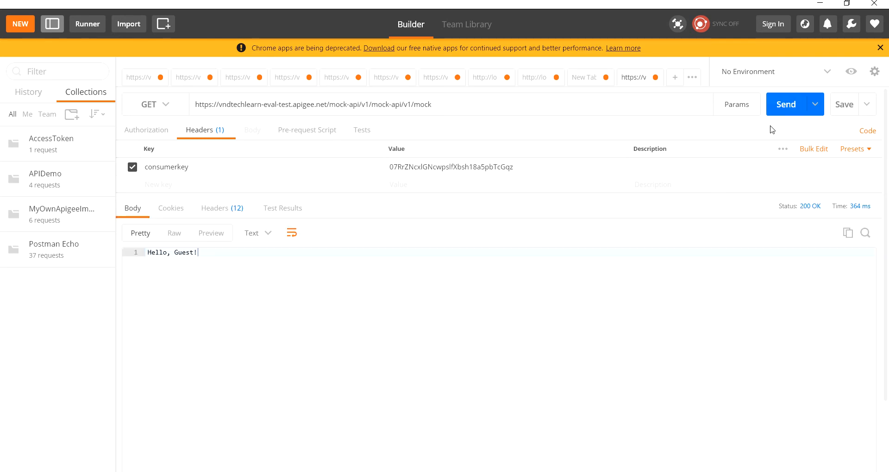
pyautogui.click(786, 105)
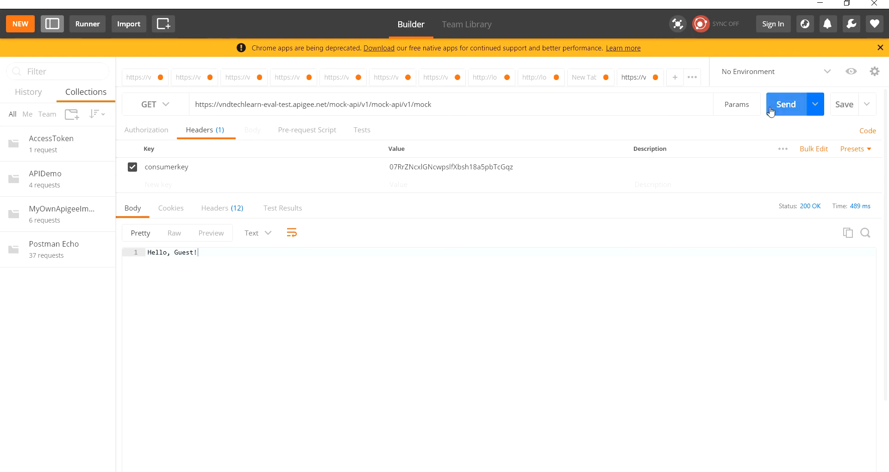
pyautogui.click(785, 104)
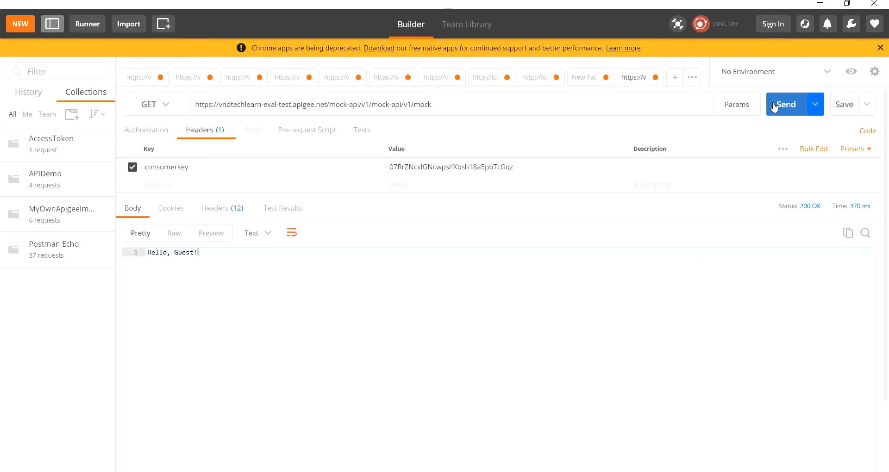
pyautogui.click(785, 104)
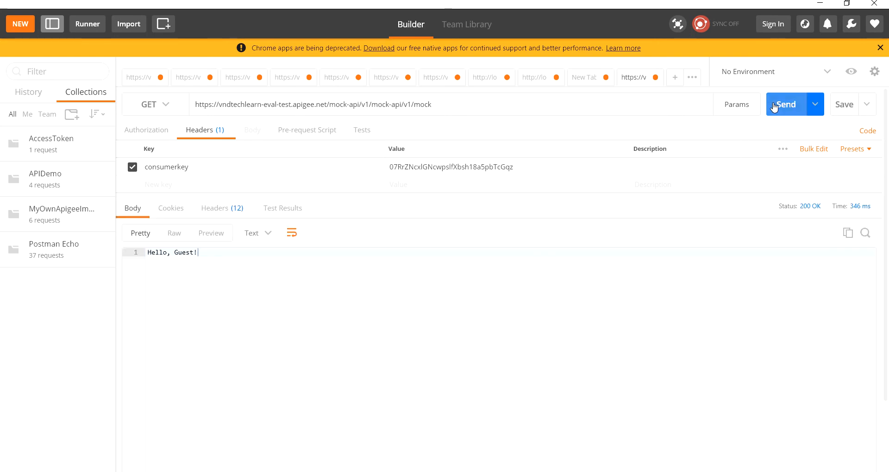
pyautogui.click(786, 104)
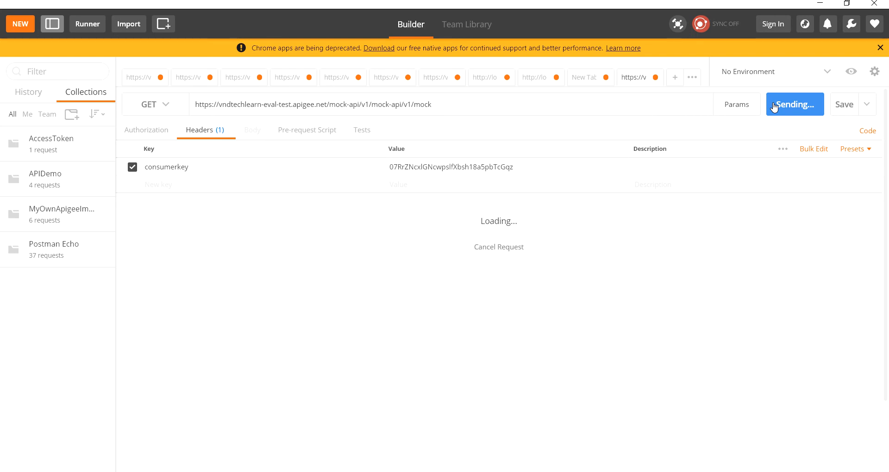
pyautogui.click(787, 104)
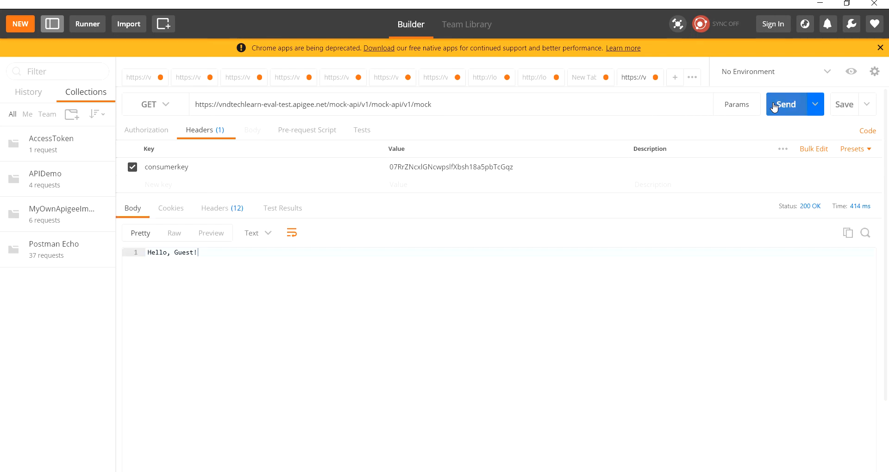
pyautogui.click(785, 104)
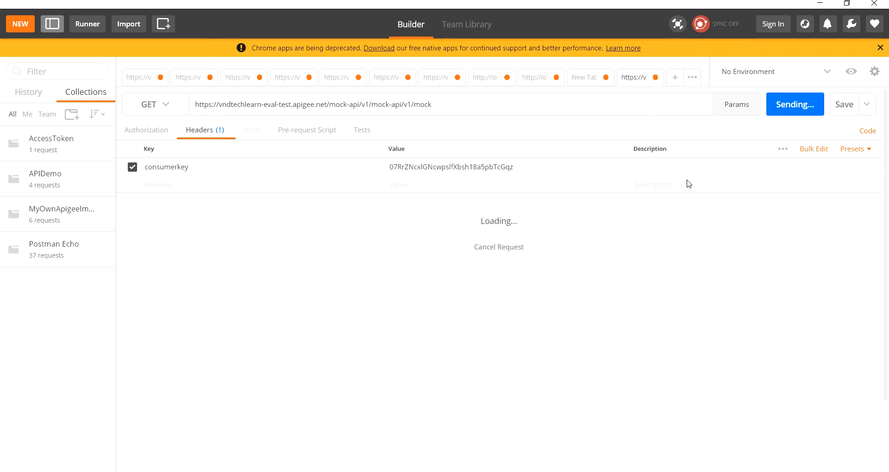
# Step: Open the TRACE view for Apiproxydemo revision 21 in the test environment
pyautogui.press('alt+tab')
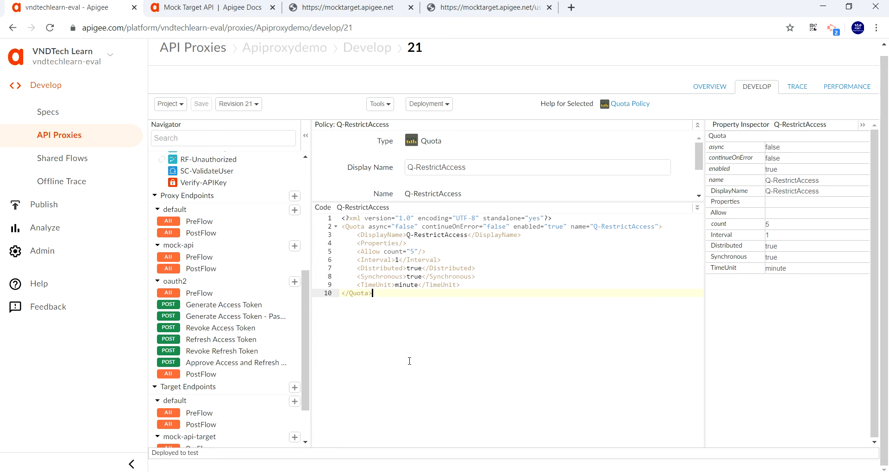
pyautogui.moveTo(227, 306)
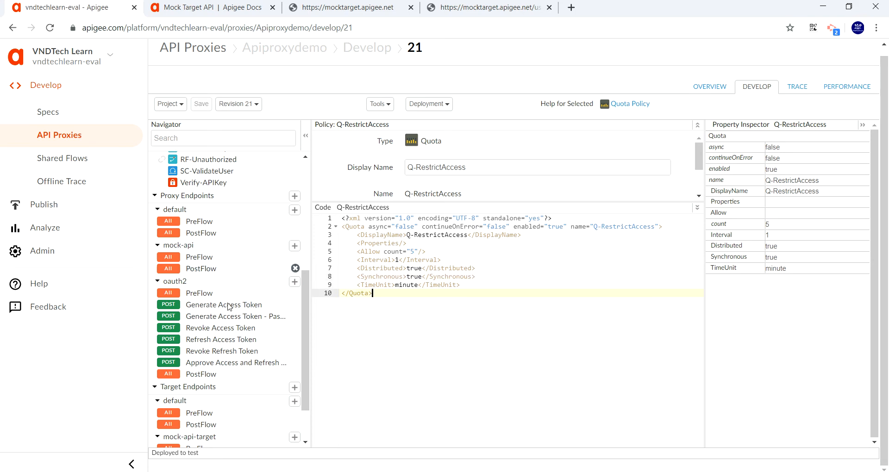
pyautogui.scroll(-3)
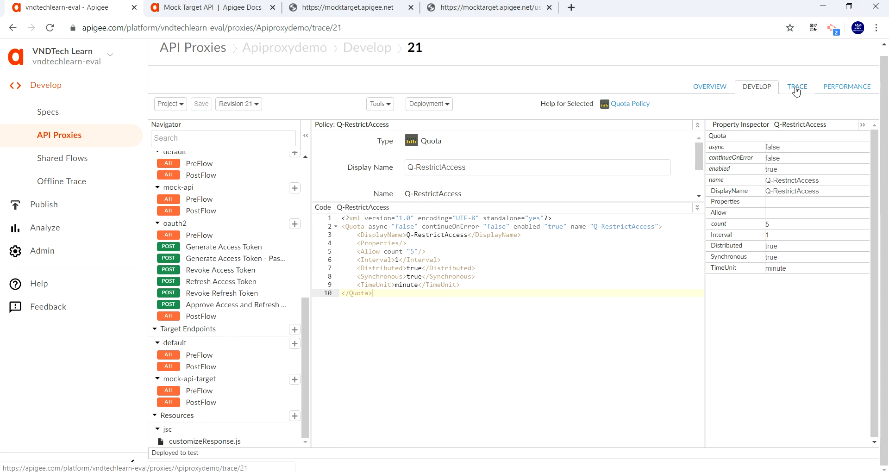
pyautogui.click(797, 86)
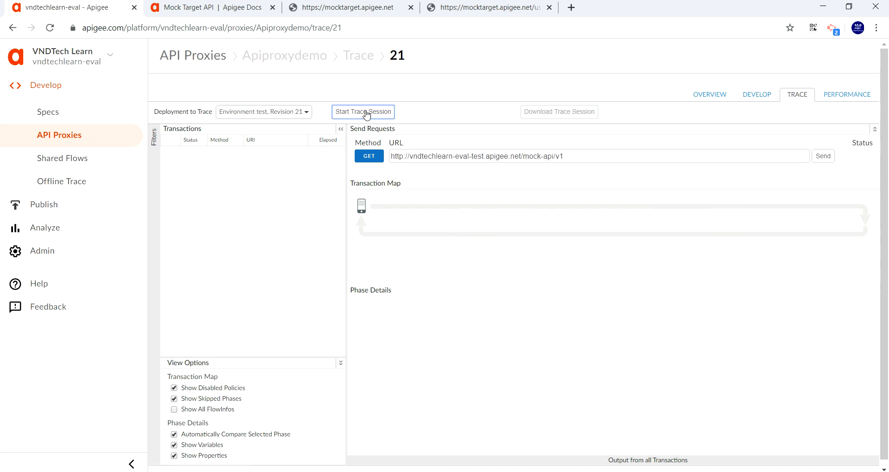
# Step: Start a trace session, send the Postman request, and inspect the captured 200 GET transaction
pyautogui.click(364, 112)
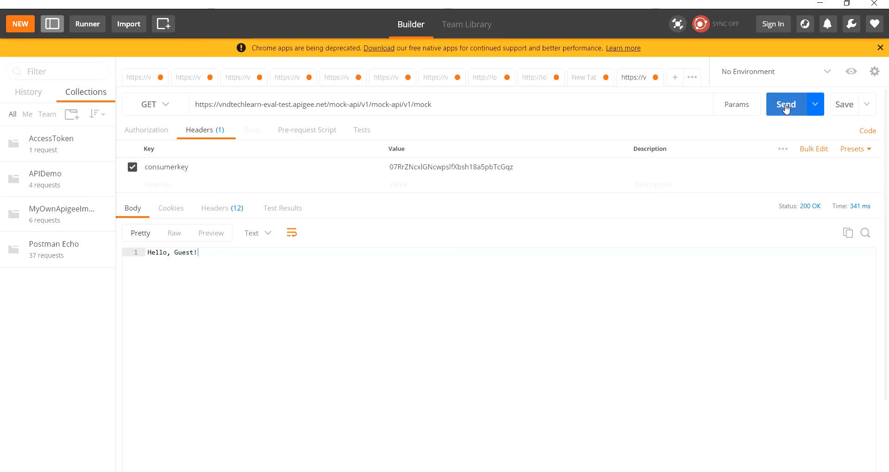
pyautogui.click(787, 104)
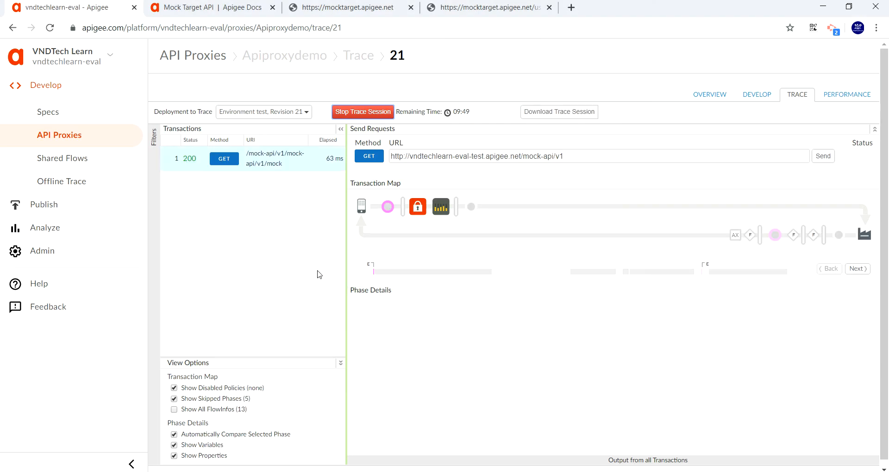
pyautogui.click(440, 205)
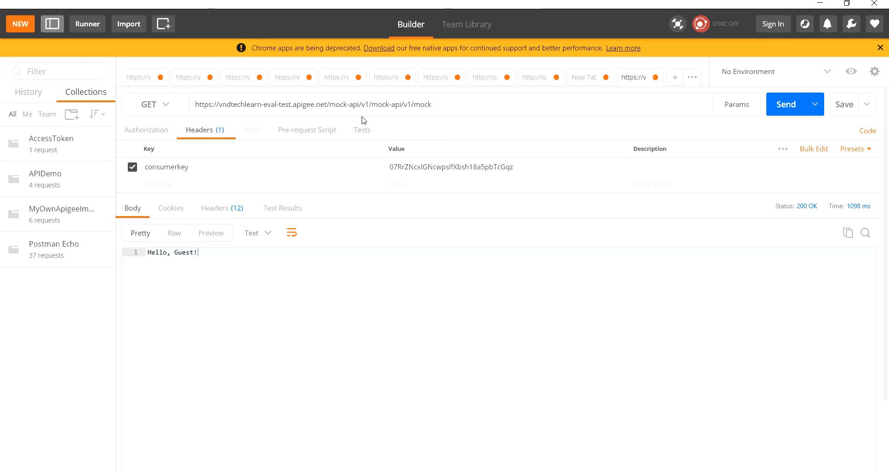
pyautogui.moveTo(331, 111)
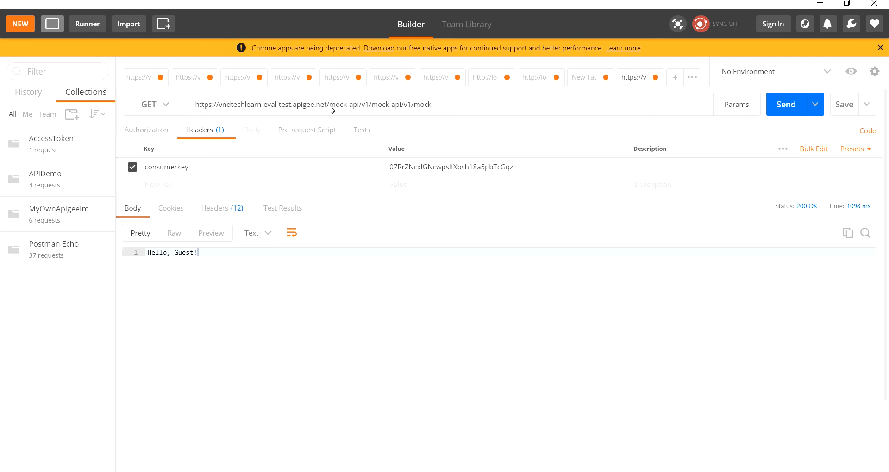
# Step: Select the duplicated /mock-api/v1 path and the mock resource name in the Postman URL
pyautogui.doubleClick(341, 104)
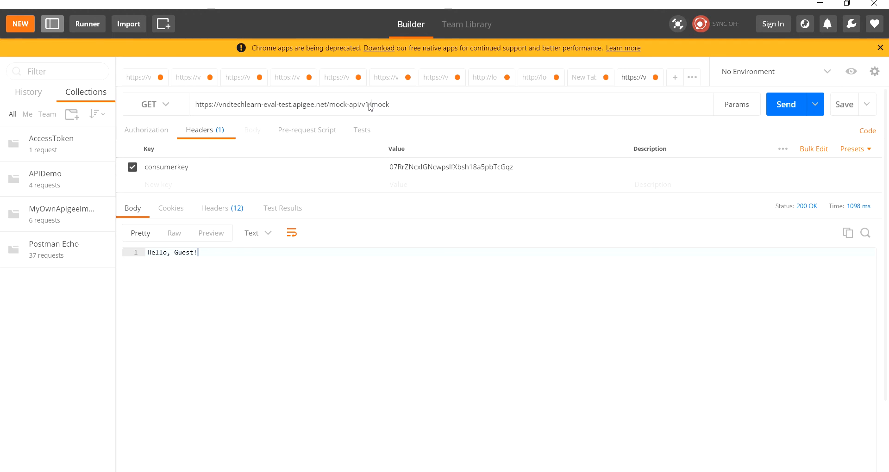
pyautogui.doubleClick(283, 104)
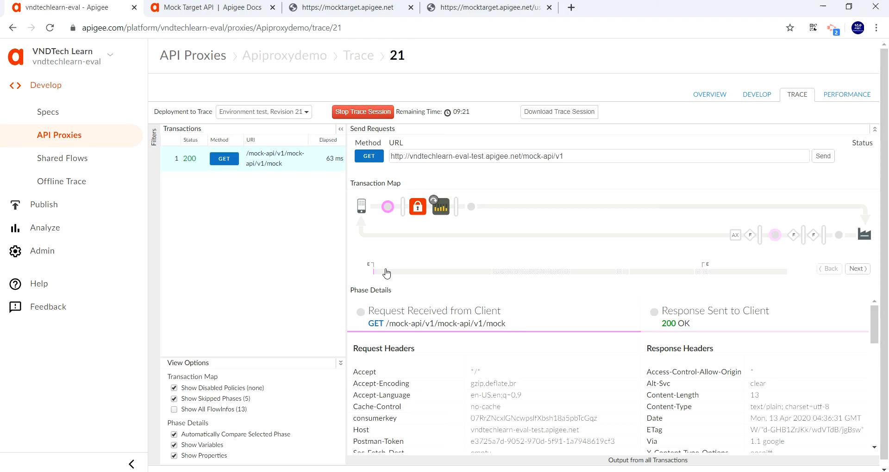
pyautogui.click(756, 94)
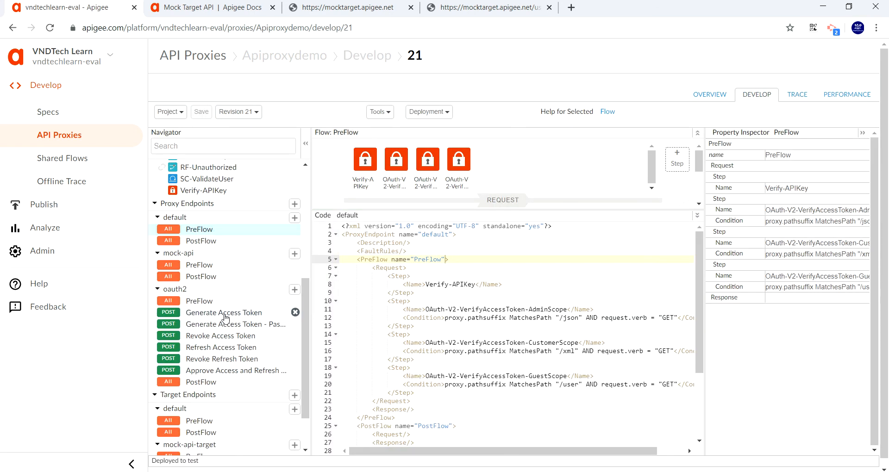
pyautogui.click(199, 265)
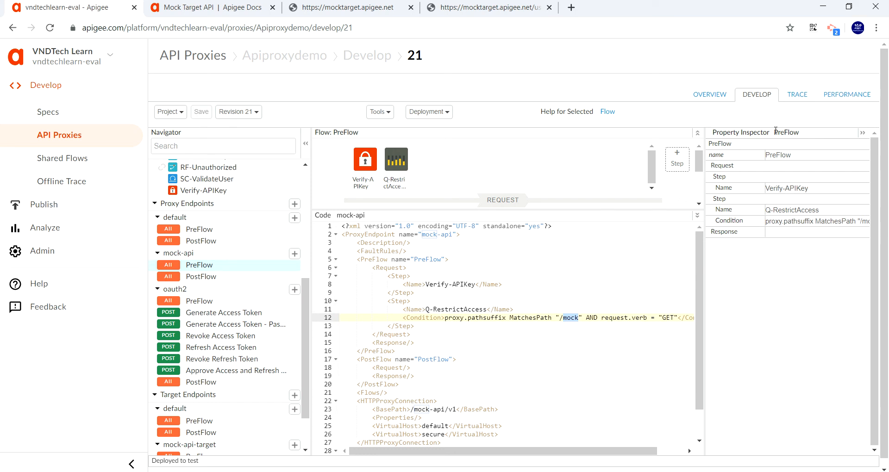
pyautogui.click(797, 94)
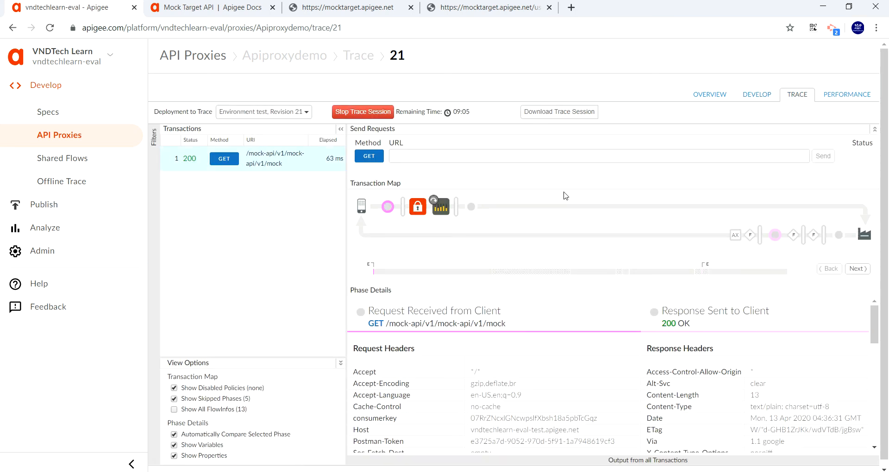
pyautogui.write('http://vndtechlearn-eval-test.apigee.net/mock-api/v1/mock')
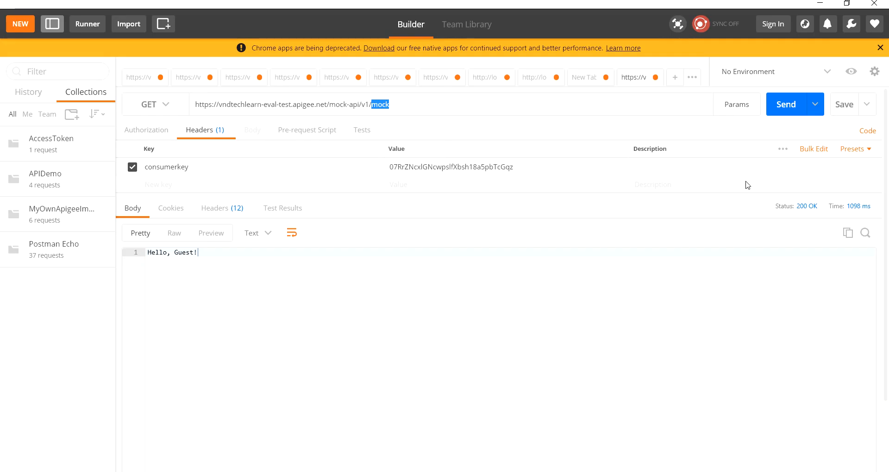
# Step: Send the mock request five times until Postman returns 429 Too Many Requests
pyautogui.click(786, 104)
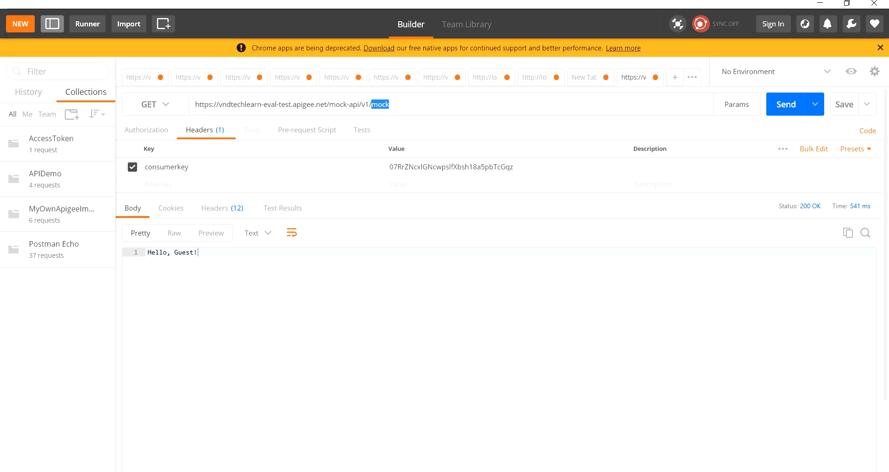
pyautogui.click(789, 104)
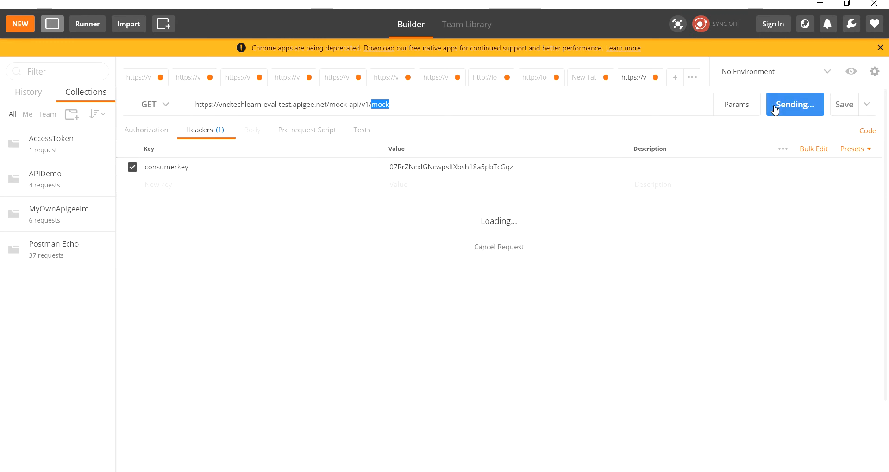
pyautogui.click(791, 105)
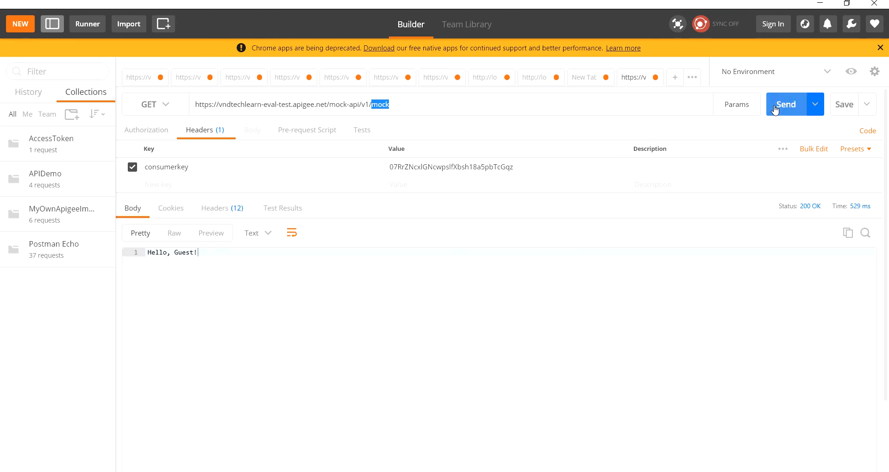
pyautogui.click(786, 104)
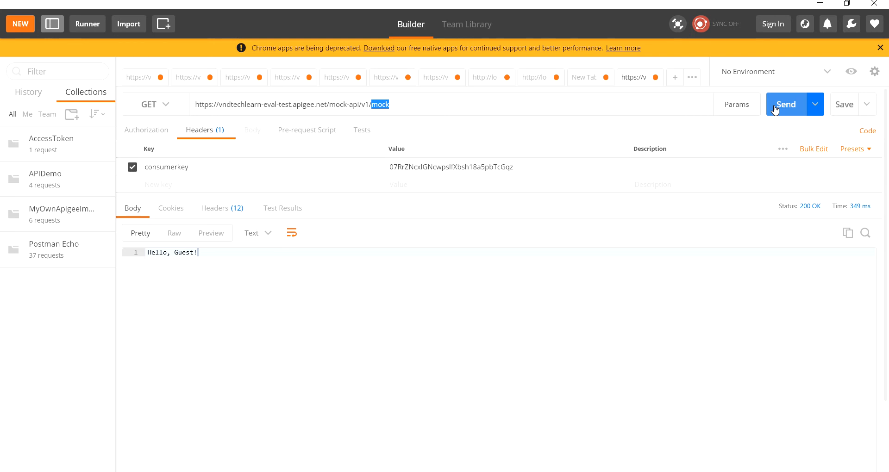
pyautogui.click(785, 104)
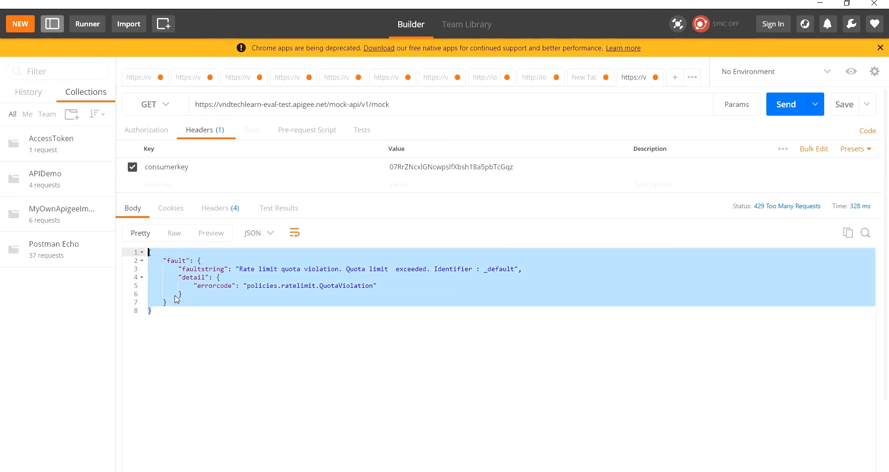
pyautogui.click(789, 104)
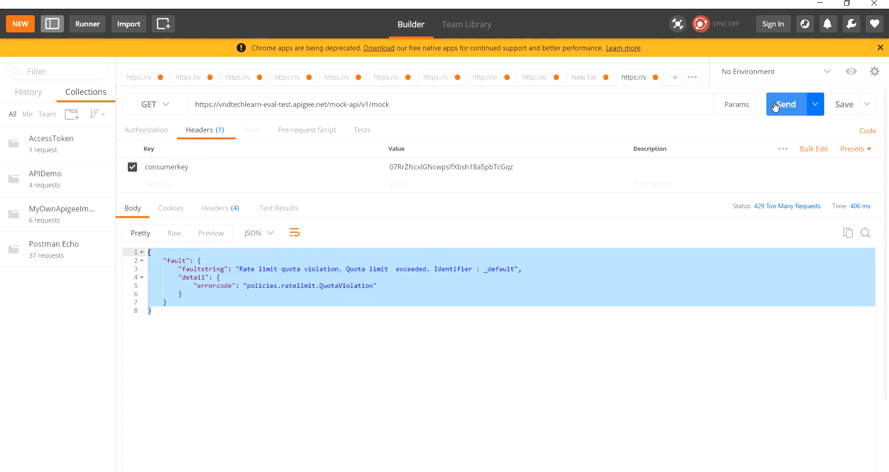
pyautogui.click(785, 104)
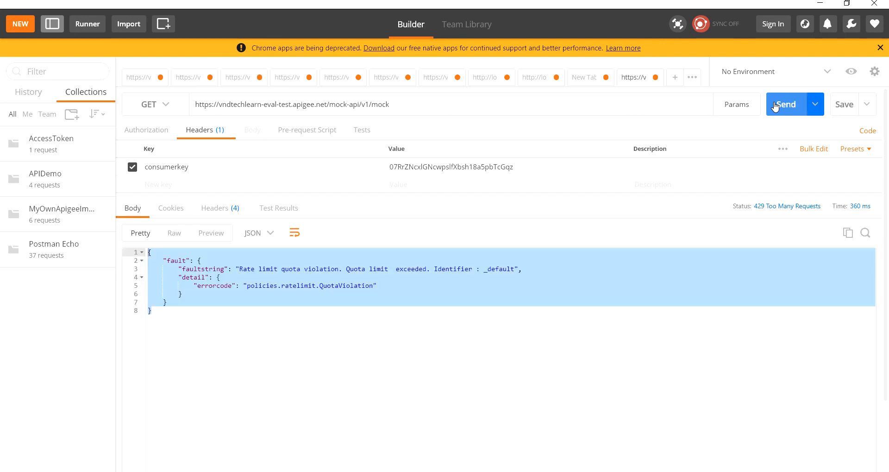
pyautogui.click(786, 105)
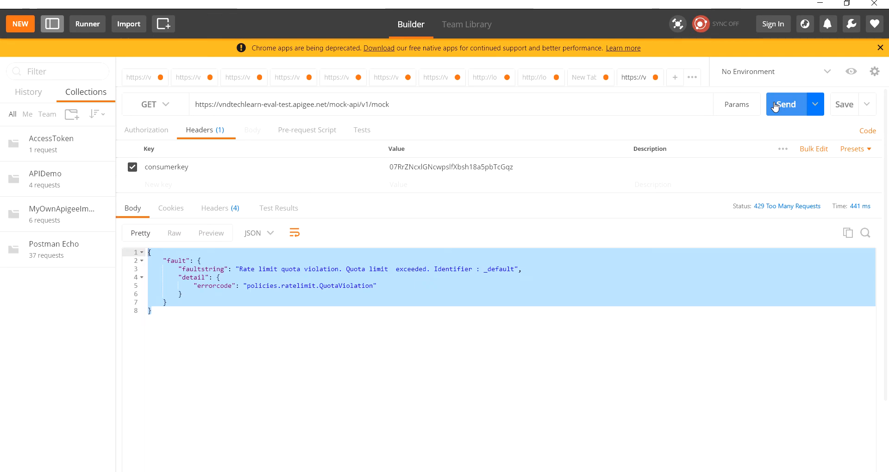
pyautogui.click(786, 104)
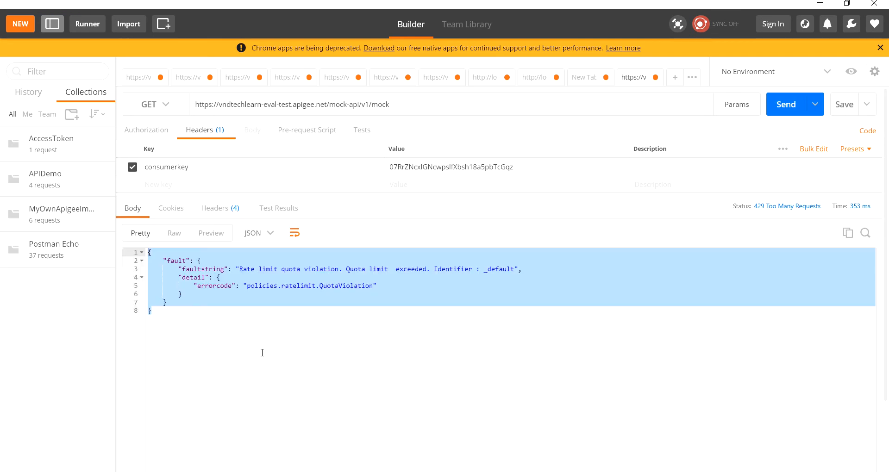